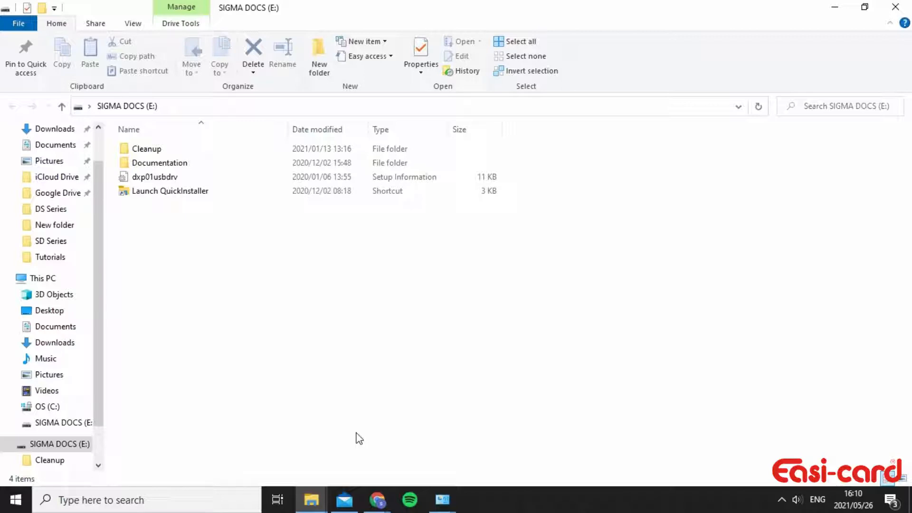
Launch the QuickInstaller shortcut from the SIGMA DOCS (E:) drive
click(170, 191)
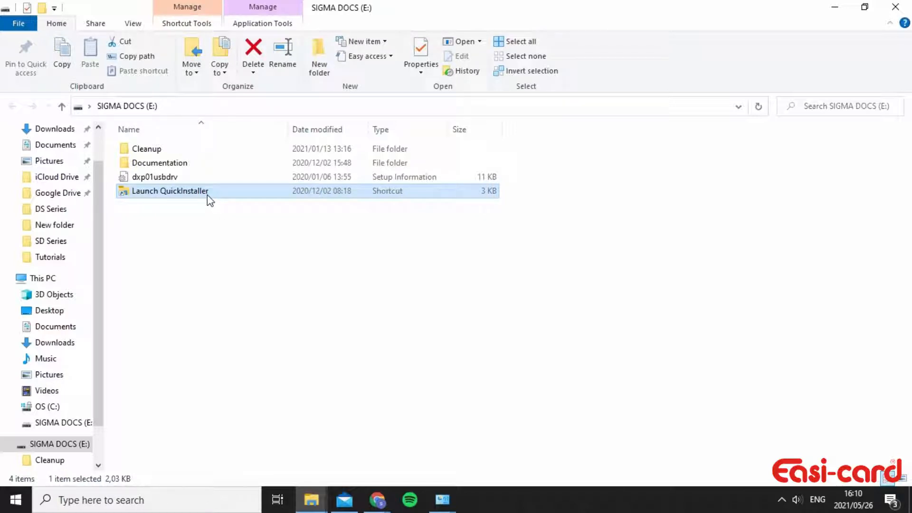
double_click(170, 191)
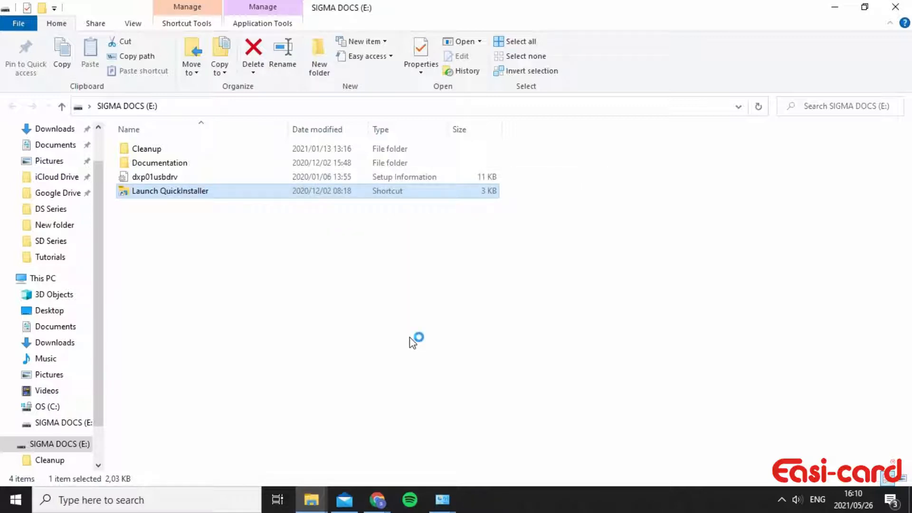
Launch the QuickInstaller again so its Introduction welcome page appears
double_click(171, 191)
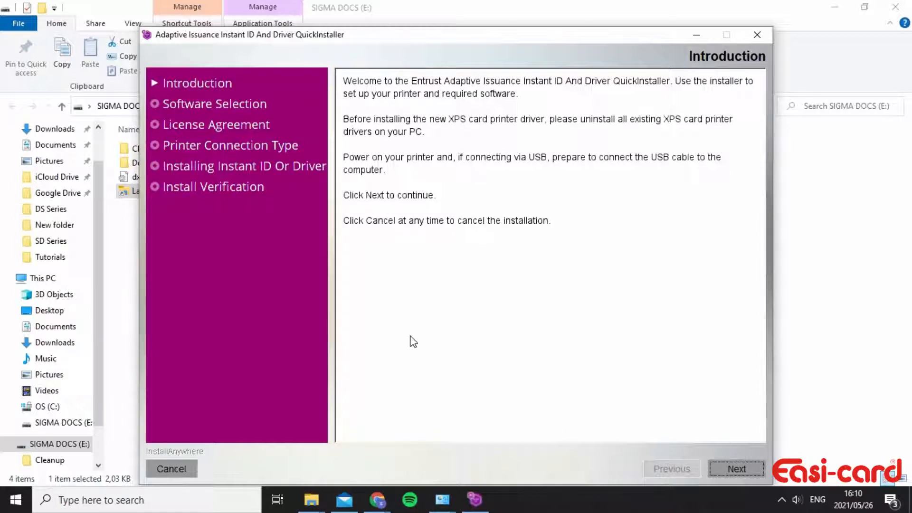
mouse_move(257, 265)
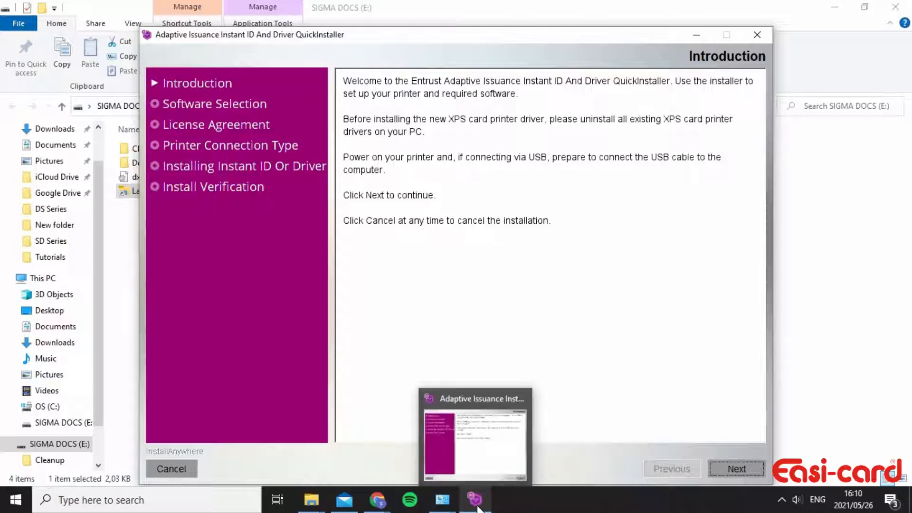
mouse_move(312, 499)
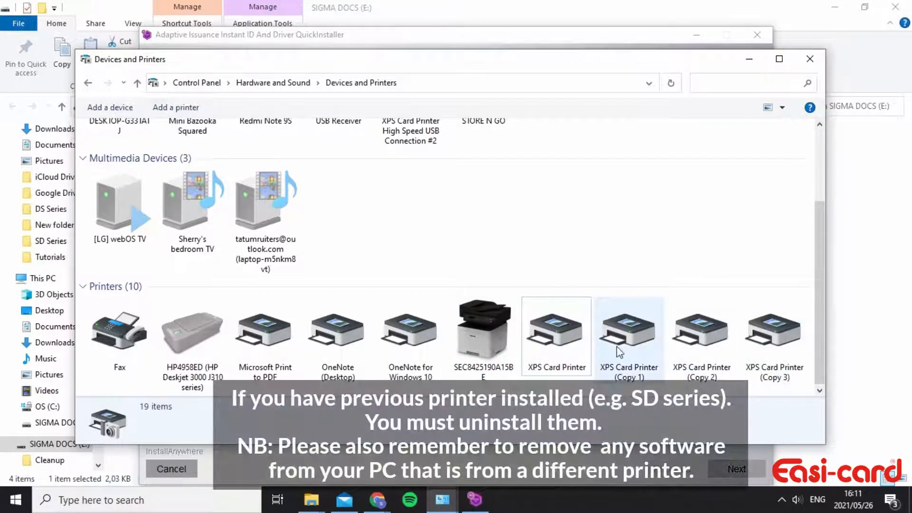
Remove the XPS Card Printer (Copy 1) and (Copy 2) devices and return to the installer
right_click(628, 334)
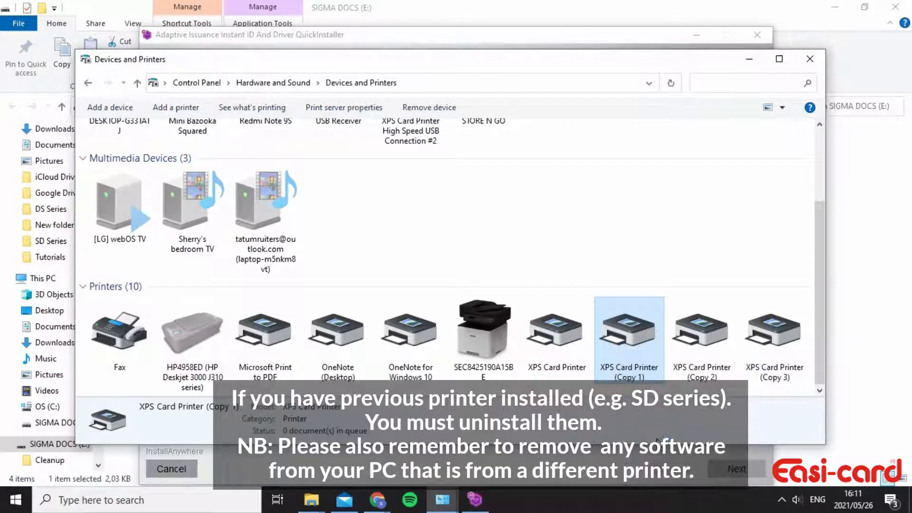
click(428, 107)
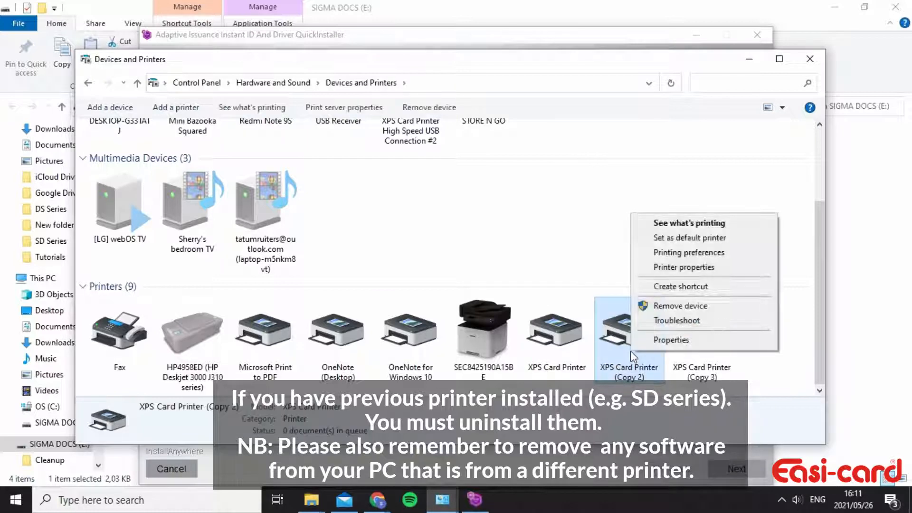
click(679, 305)
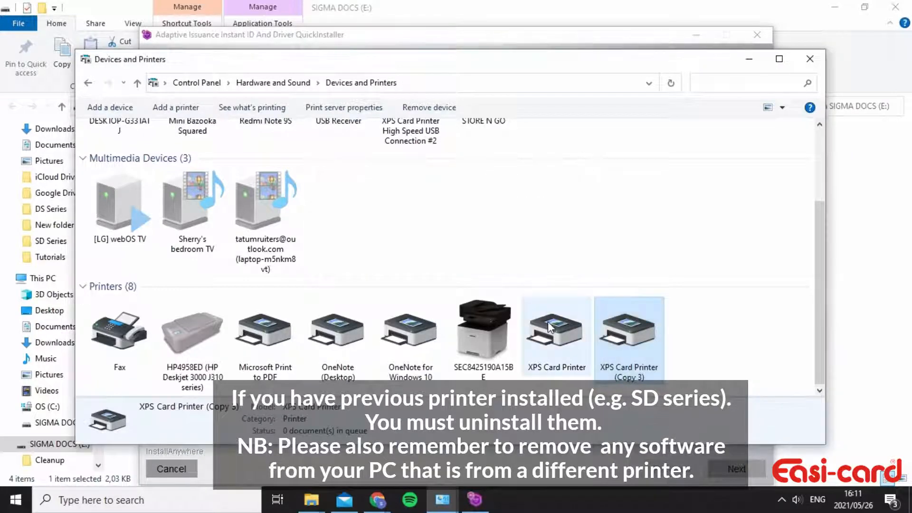
click(428, 107)
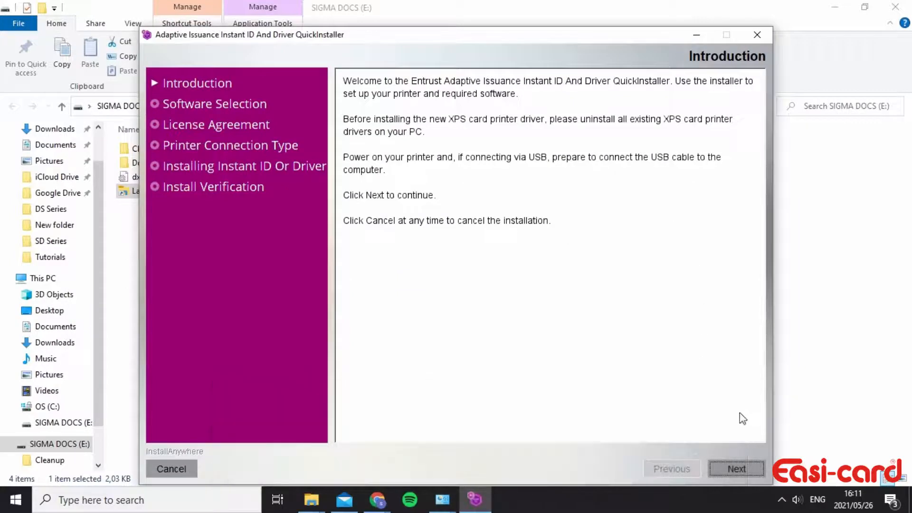
Decline the Instant ID issuance software and proceed to the Printer Connection Type page
click(737, 469)
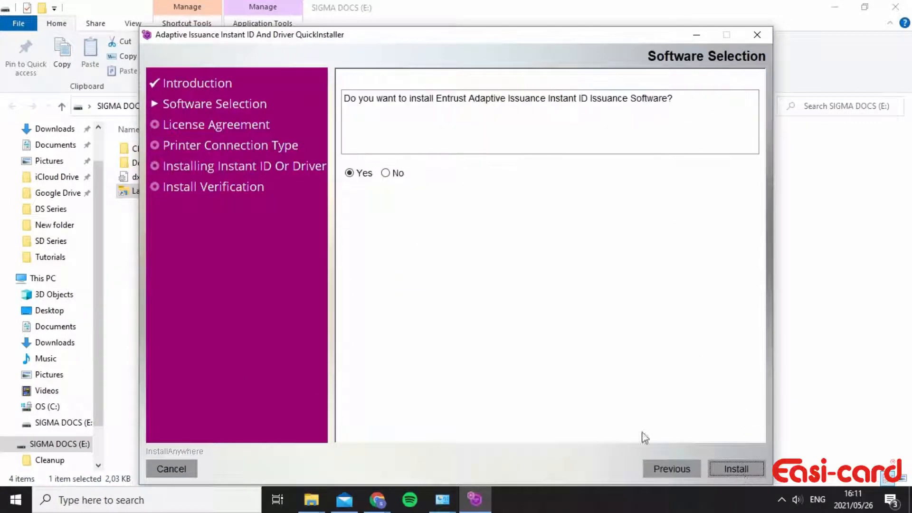
click(386, 173)
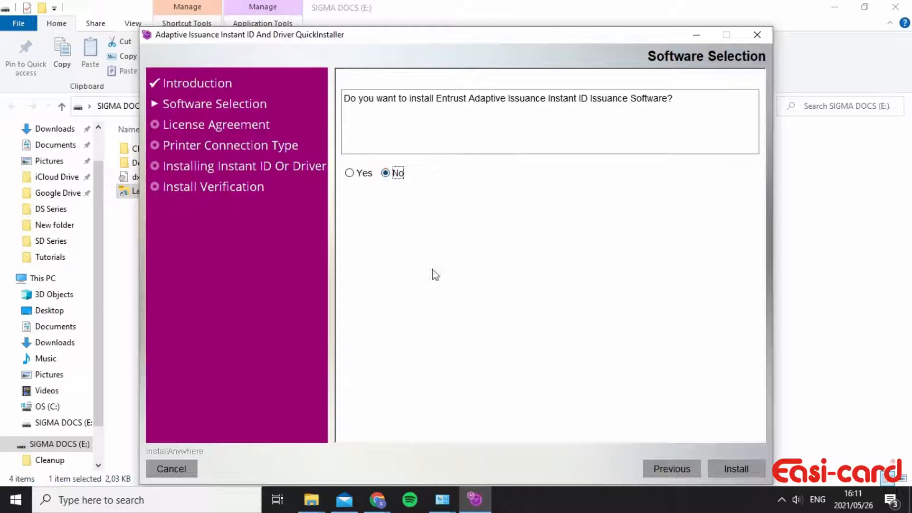
click(735, 468)
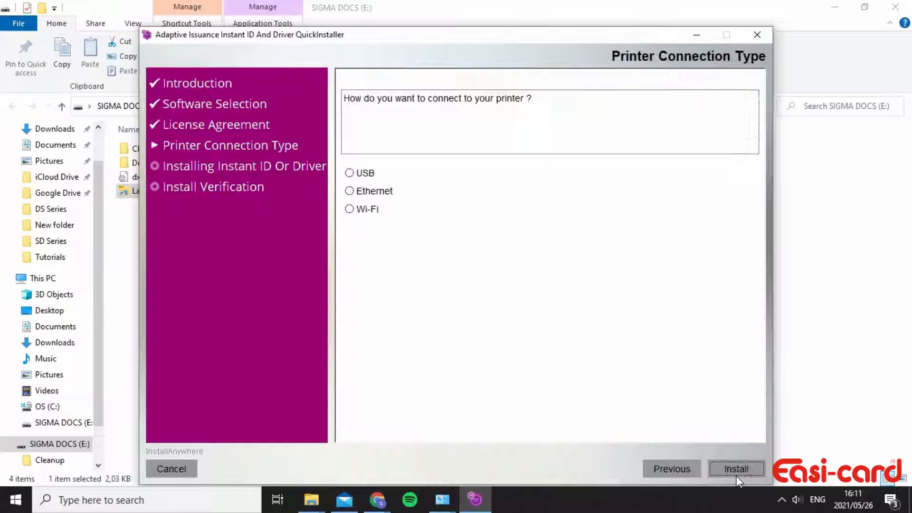
Choose Ethernet as the printer connection and focus the IP address field
click(349, 191)
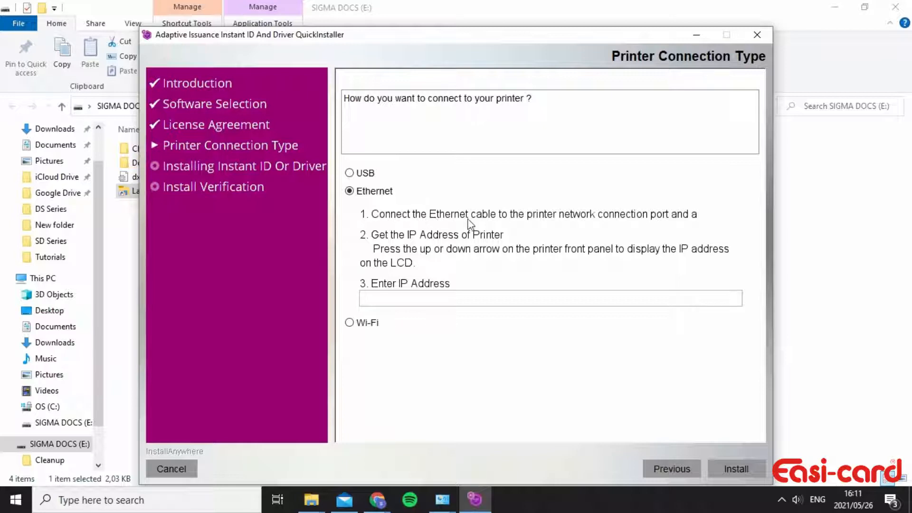
click(550, 298)
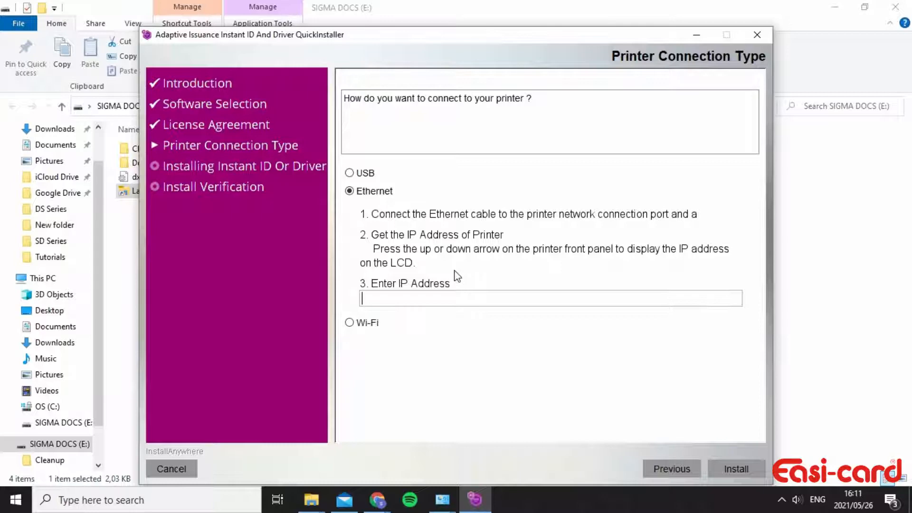
mouse_move(452, 322)
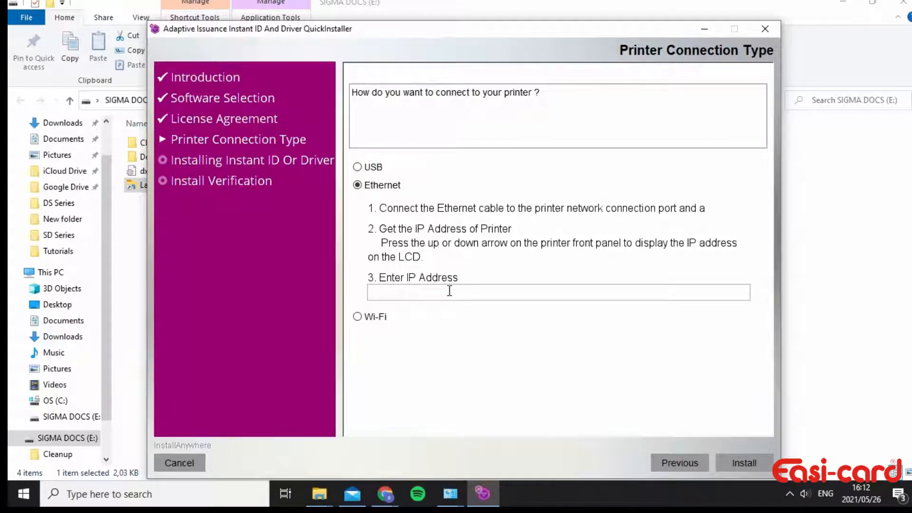
Enter 169.254.1.1 as the printer's Ethernet IP address
text(1)
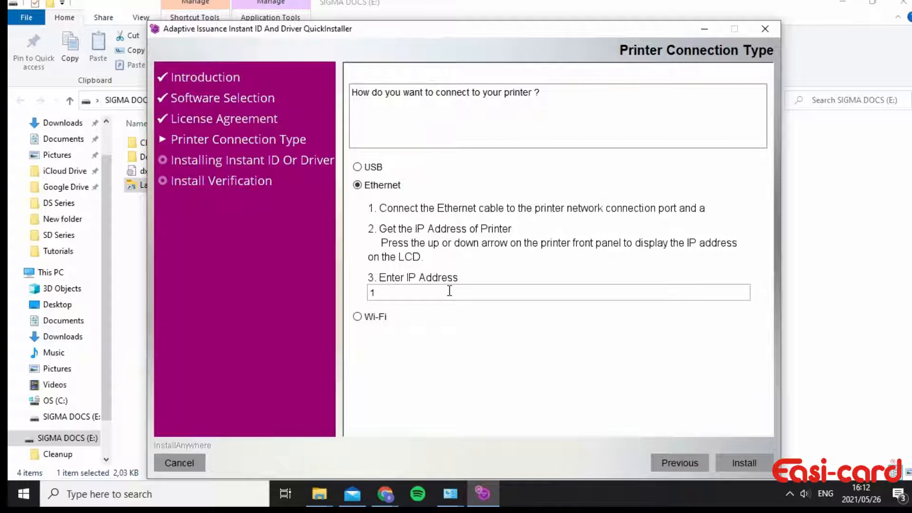
text(69.)
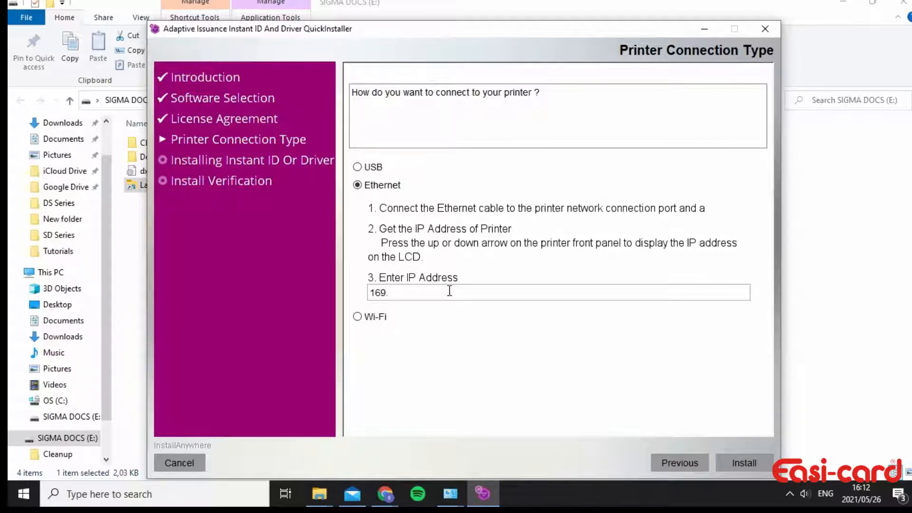
text(24)
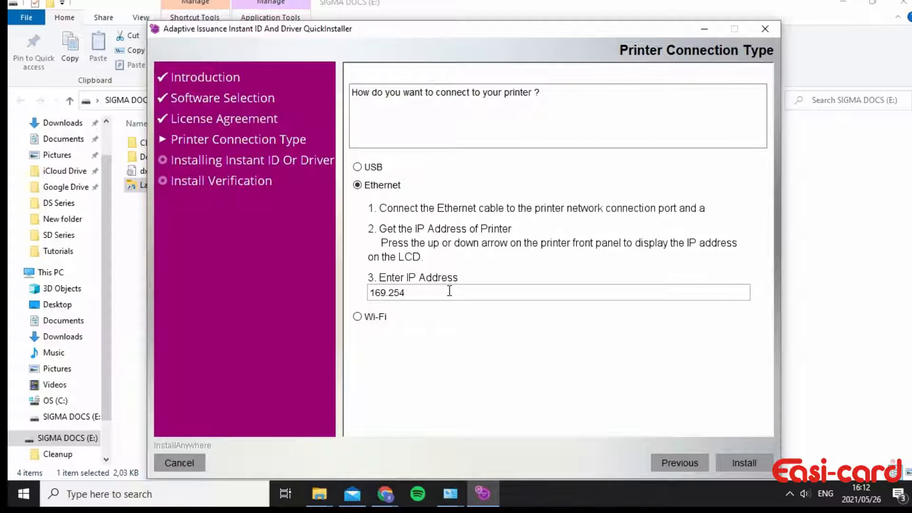
text(.1.1)
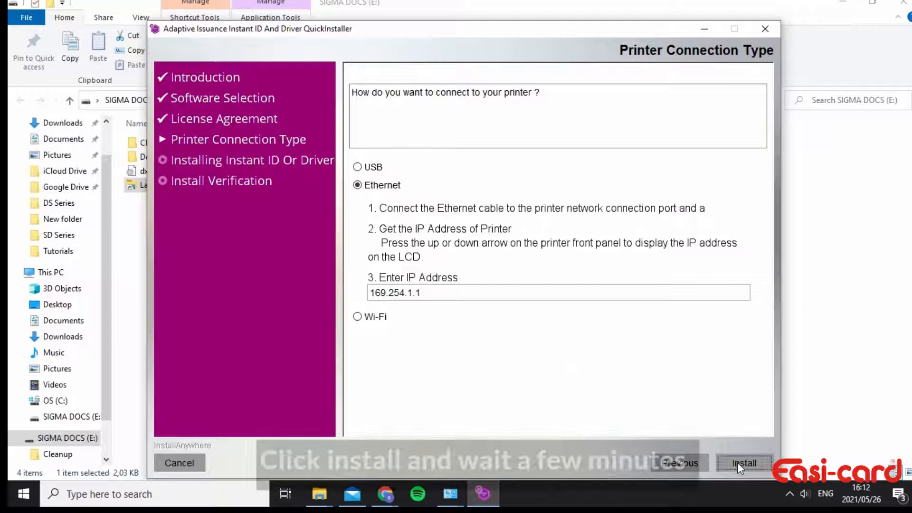
Install the driver, acknowledge the 'Driver already installed' notice, and reach Install Verification
click(745, 462)
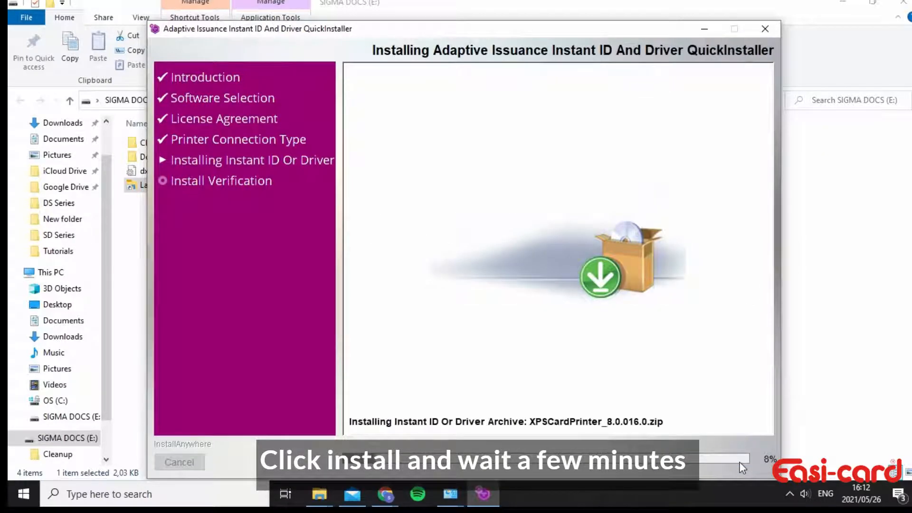
mouse_move(724, 399)
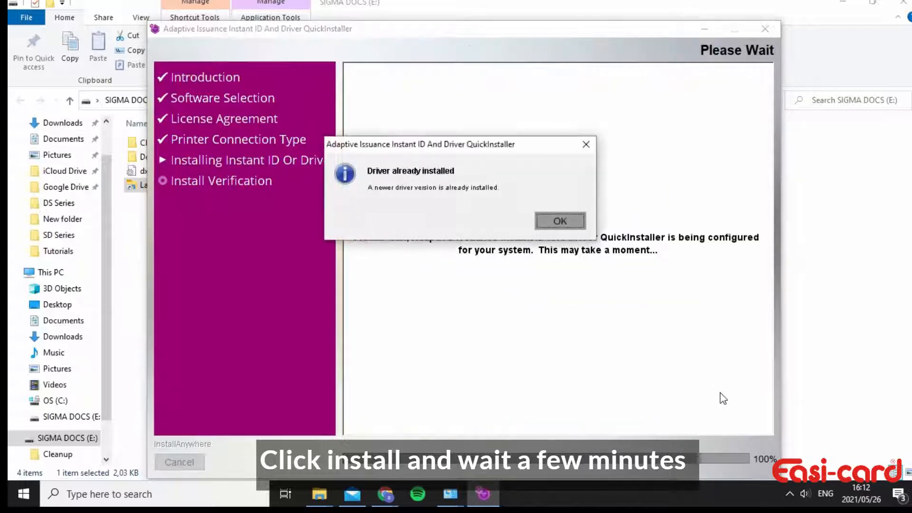
click(559, 220)
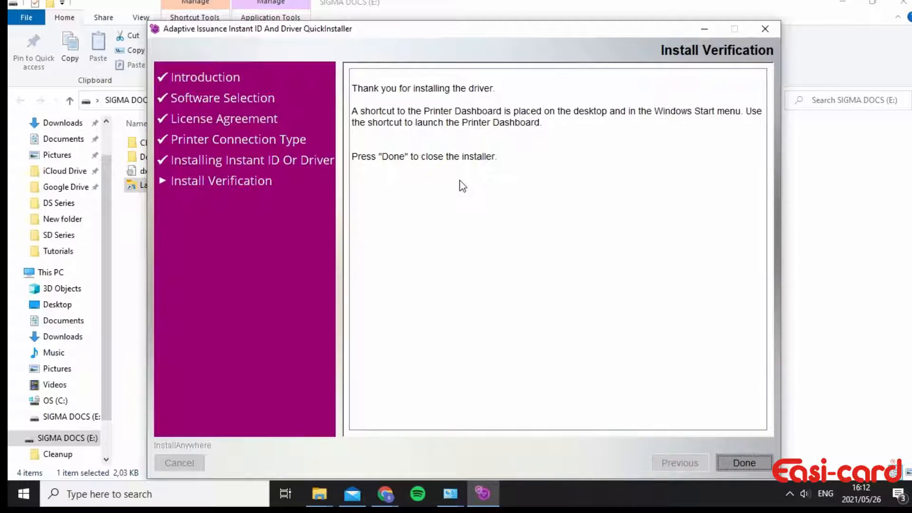
mouse_move(509, 192)
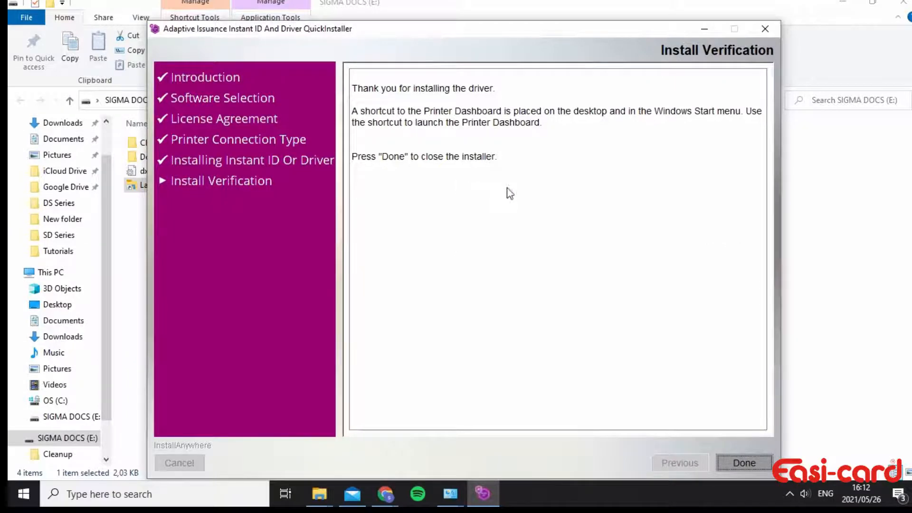
mouse_move(459, 98)
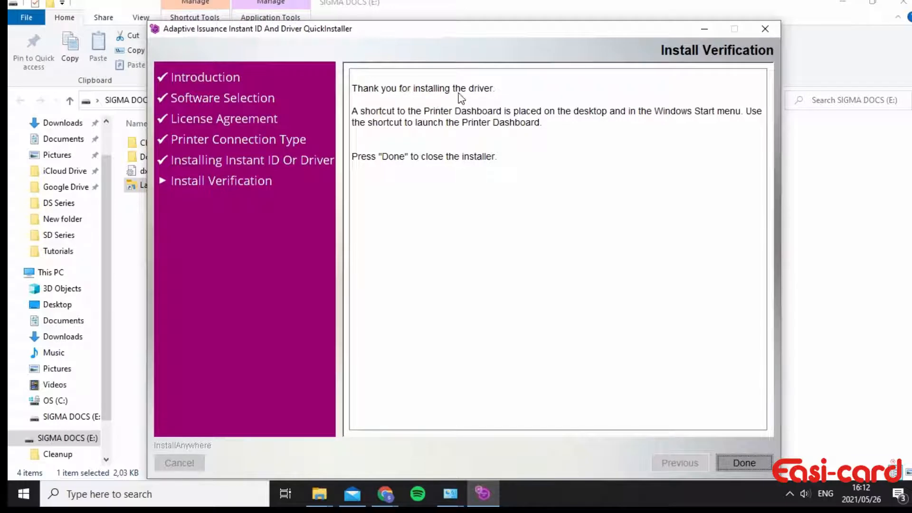
mouse_move(448, 171)
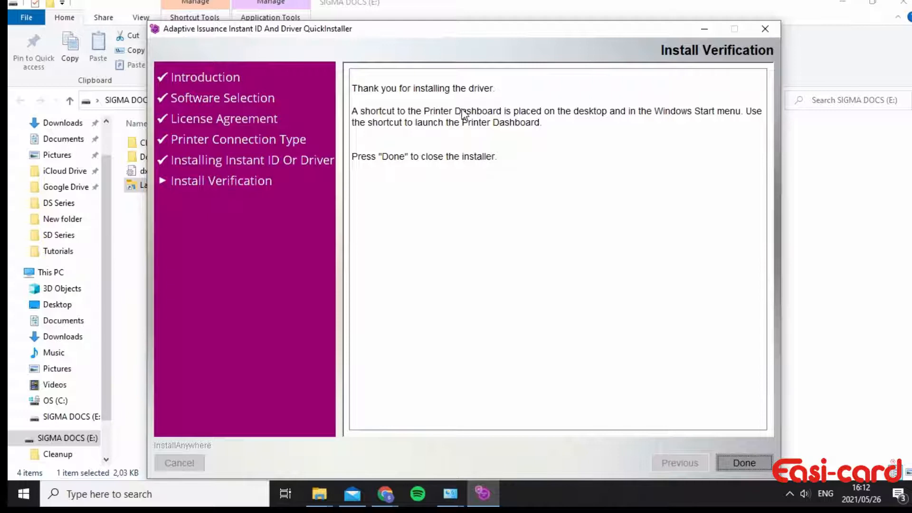
mouse_move(428, 143)
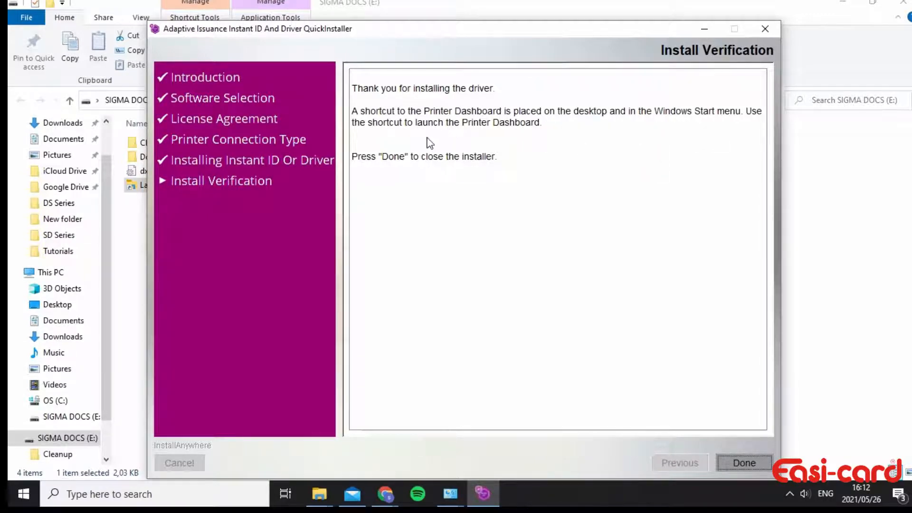
mouse_move(437, 196)
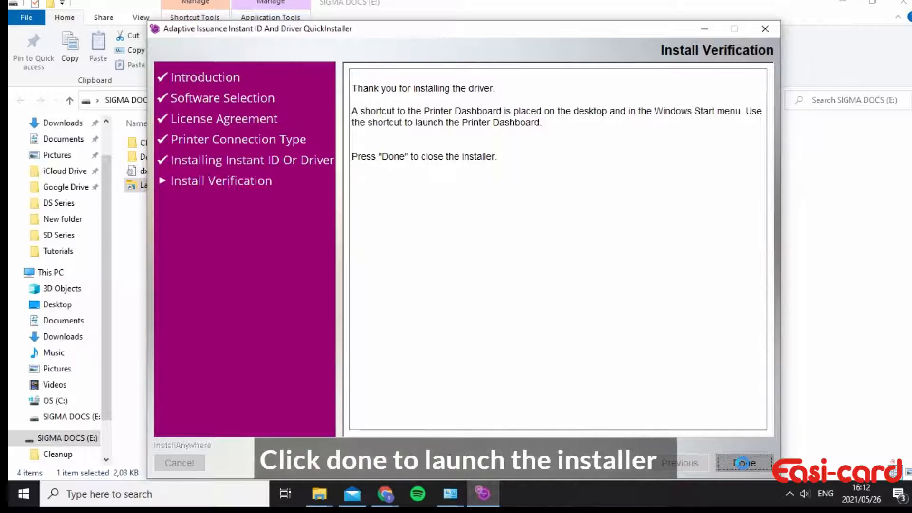
Close the installer with Done, leaving the Sigma DS2 Printer Dashboard open
click(744, 462)
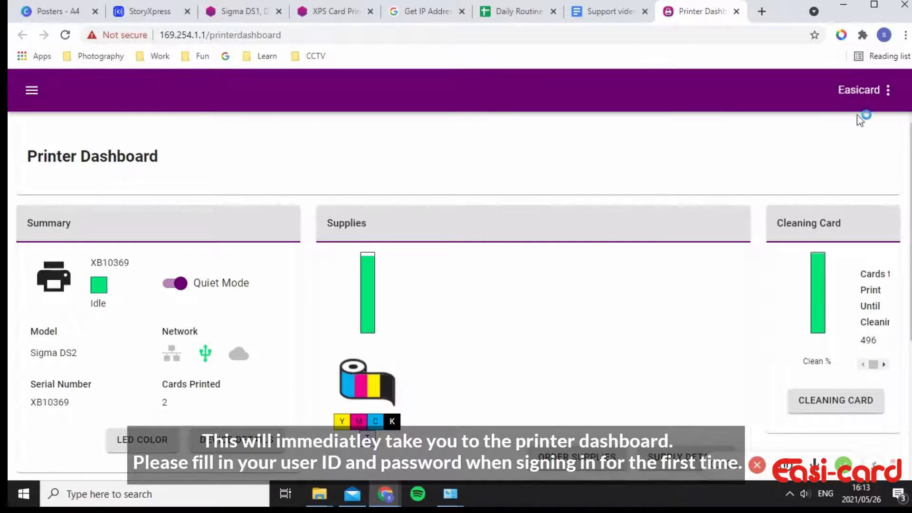
Review the Easicard account menu on the dashboard, then bring Devices and Printers forward
click(875, 91)
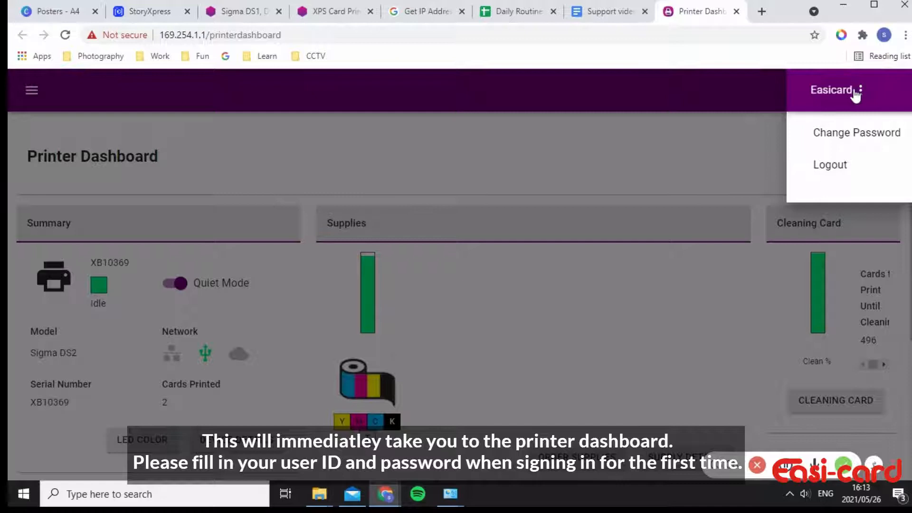
mouse_move(867, 112)
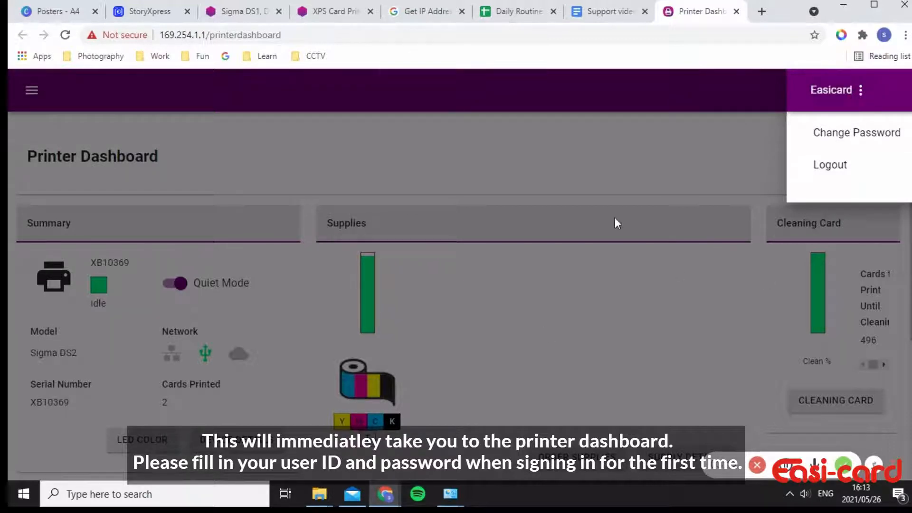
click(468, 209)
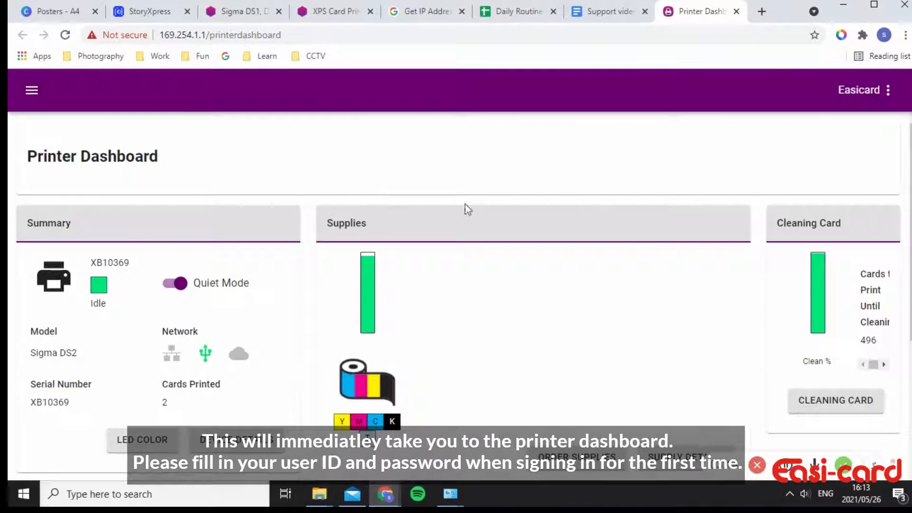
mouse_move(572, 318)
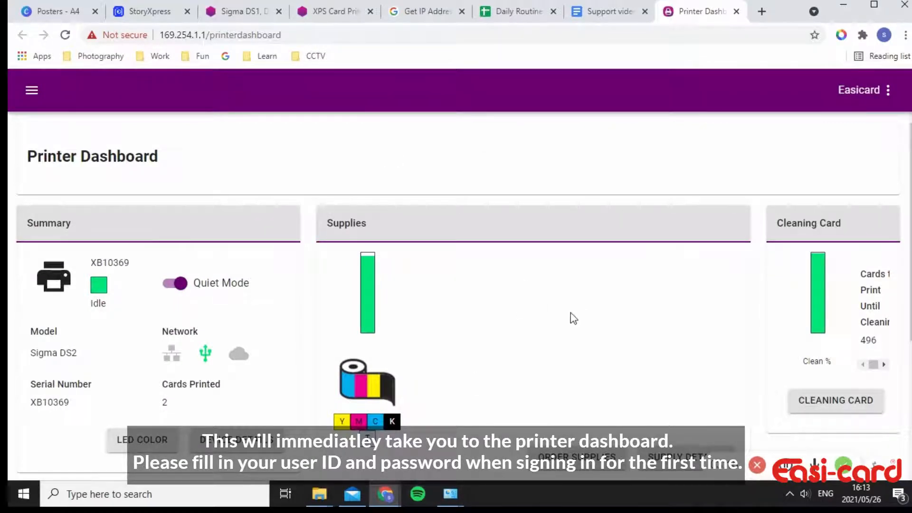
mouse_move(506, 278)
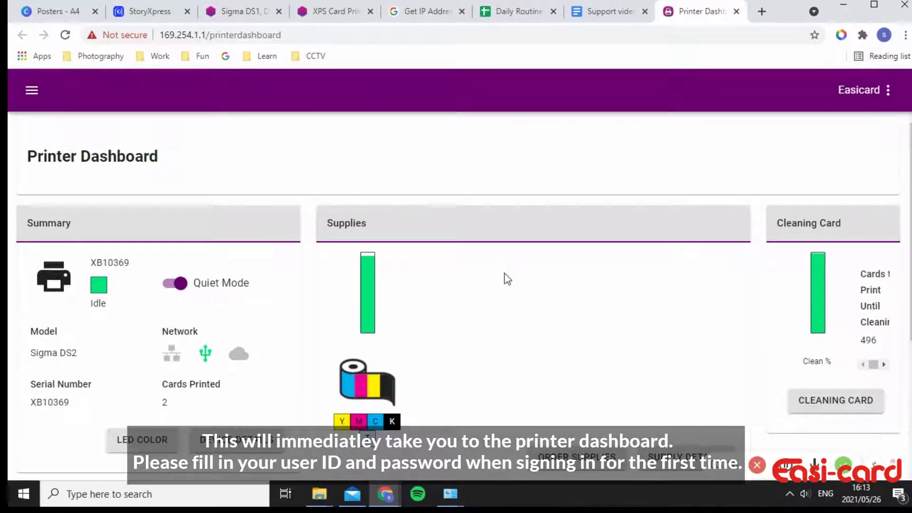
double_click(114, 156)
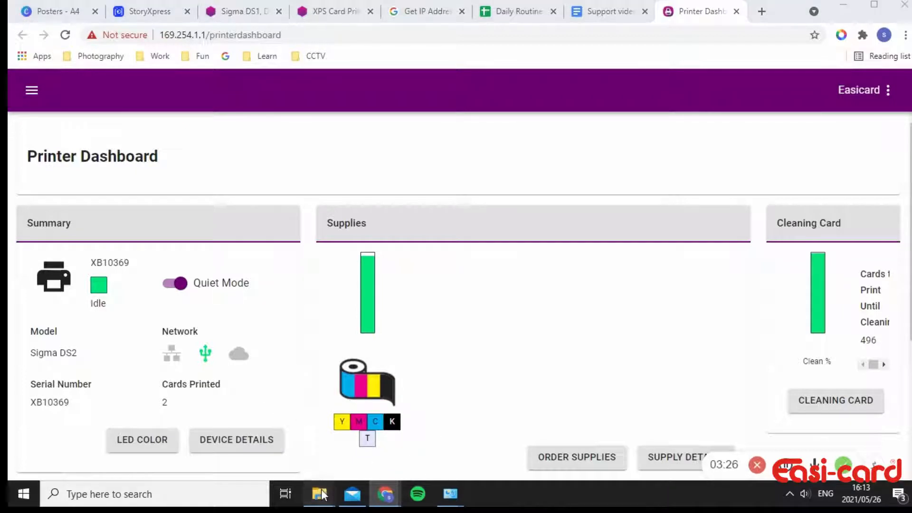
click(319, 494)
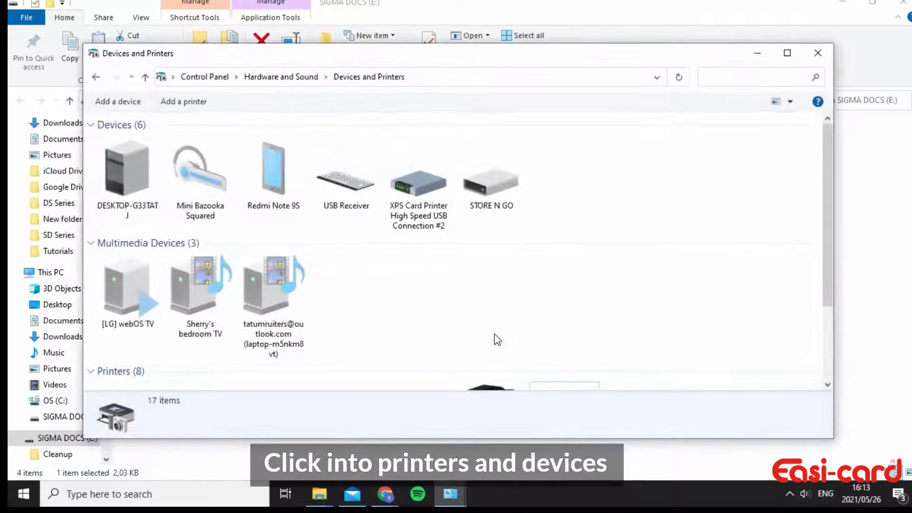
Open the Printer properties dialog for XPS Card Printer (Copy 1)
right_click(636, 323)
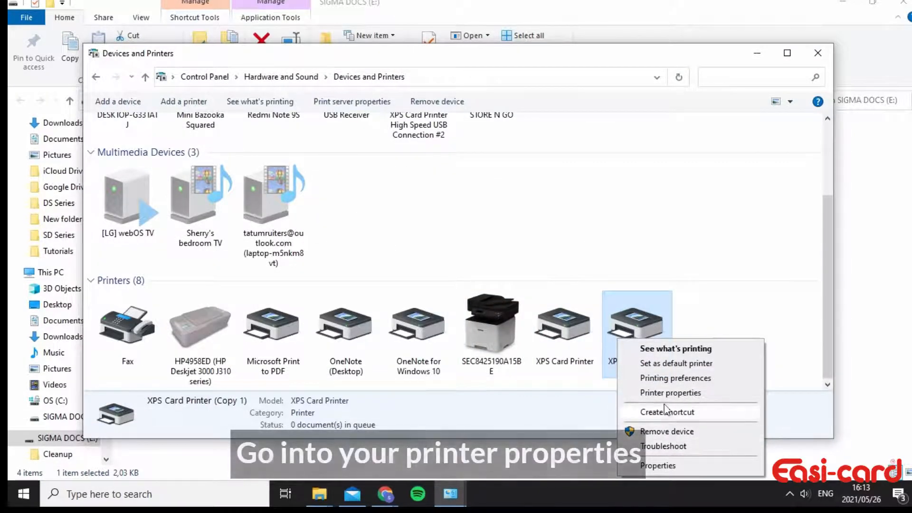
click(670, 392)
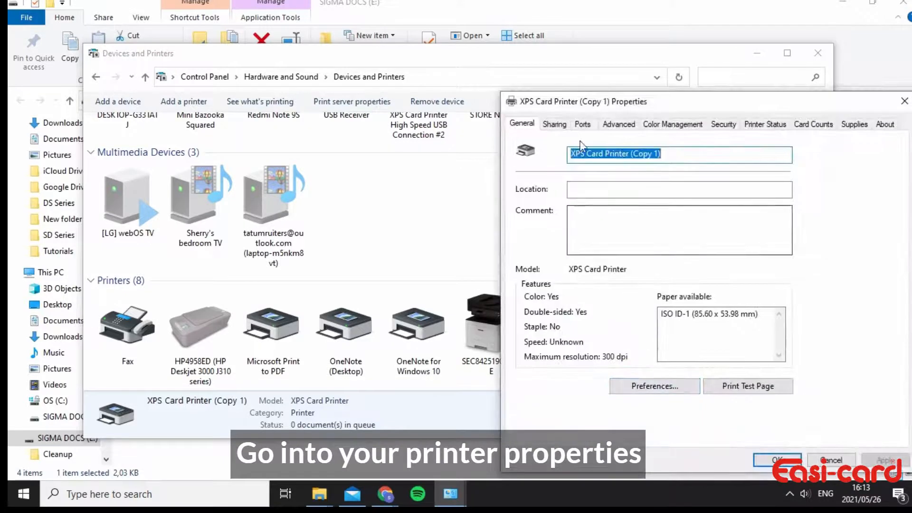
Show the printer's ports and configure the checked DXP01 Network Port (Copy 3)
click(583, 123)
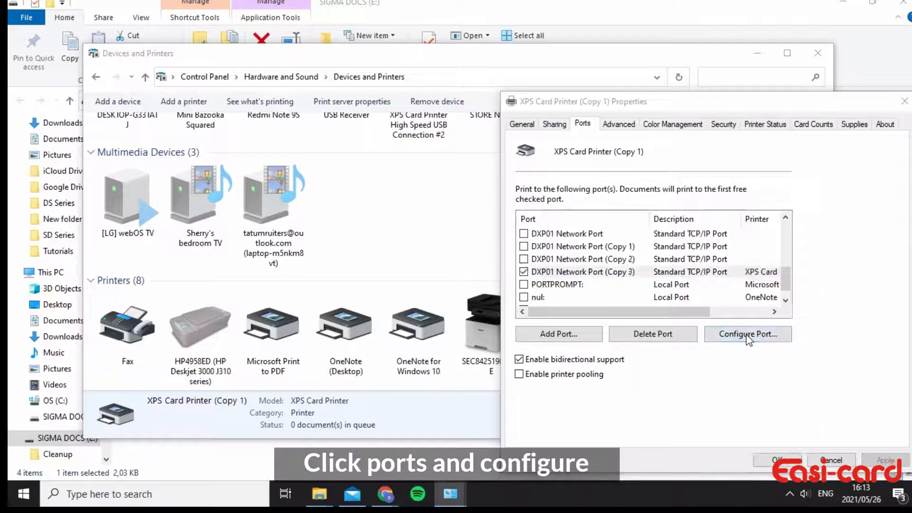
click(747, 333)
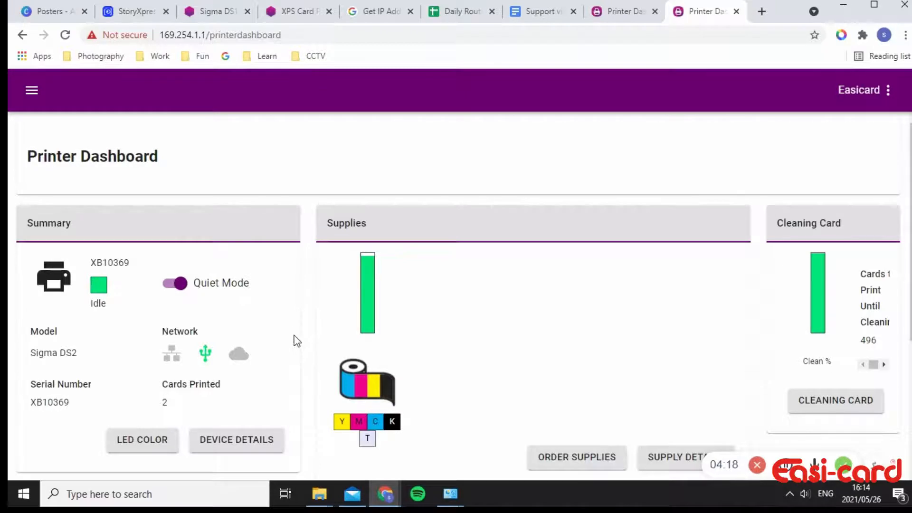
scroll(down, 3)
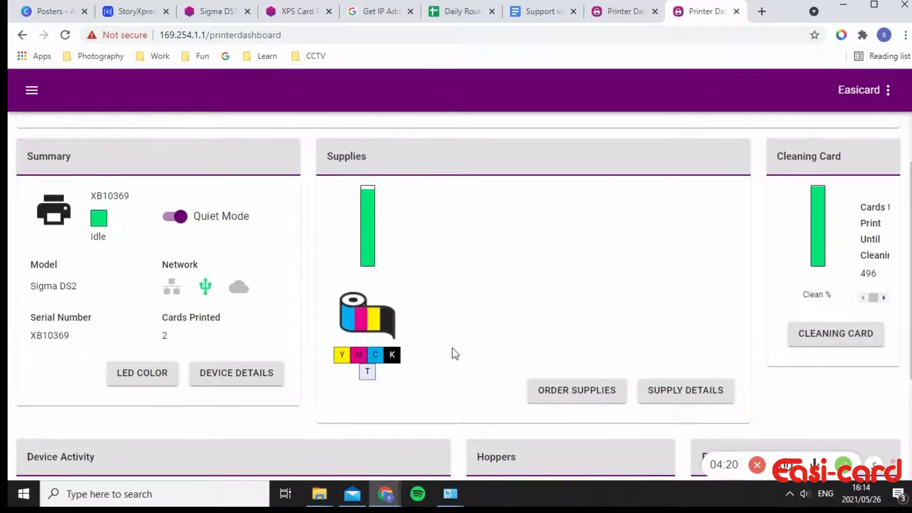
scroll(down, 3)
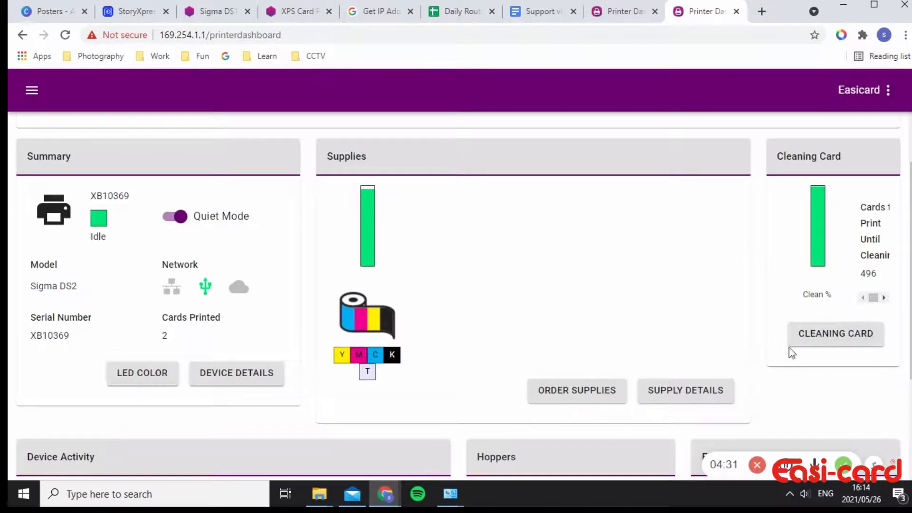
mouse_move(864, 274)
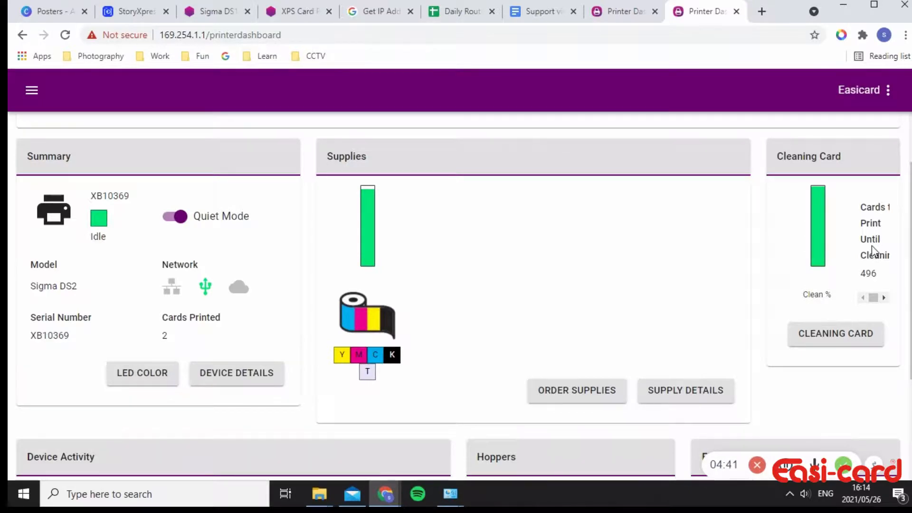
mouse_move(870, 285)
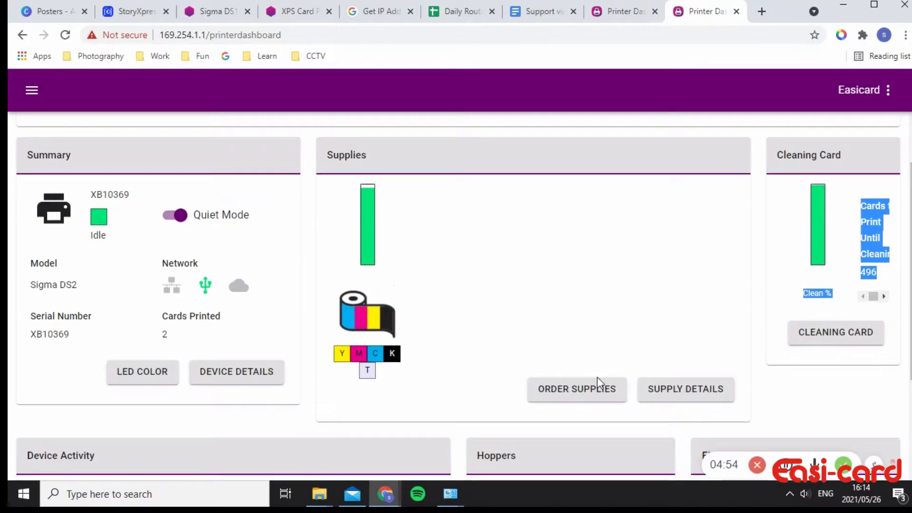
scroll(down, 3)
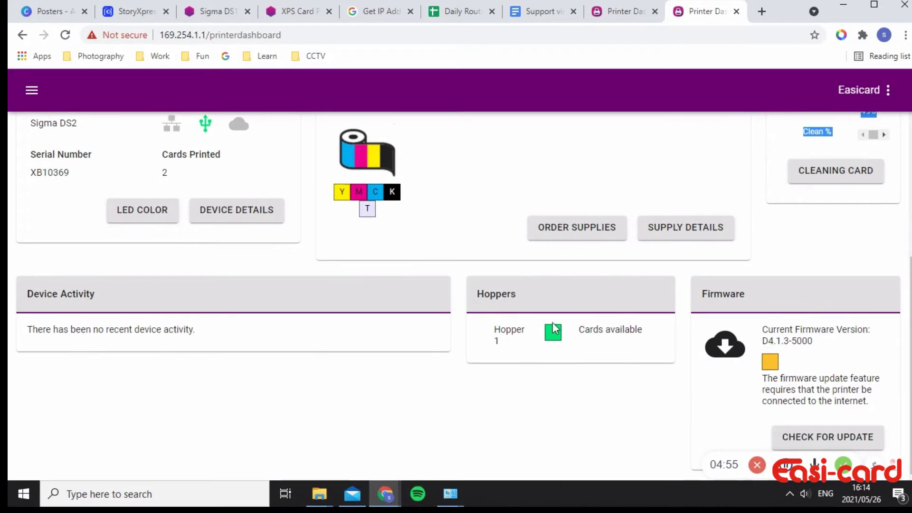